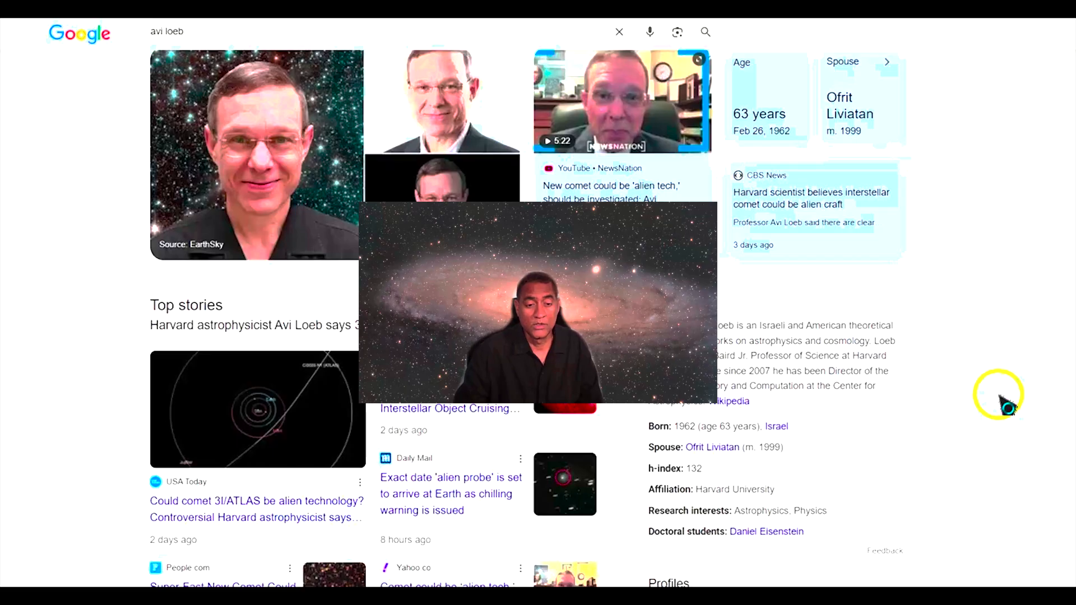
pyautogui.moveTo(926, 354)
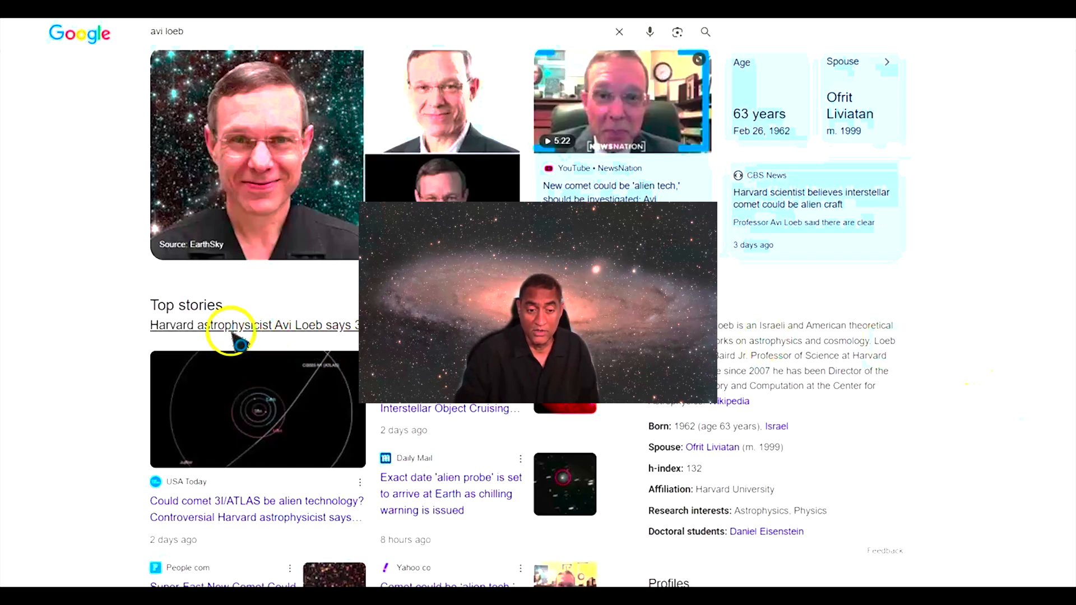
pyautogui.moveTo(253, 324)
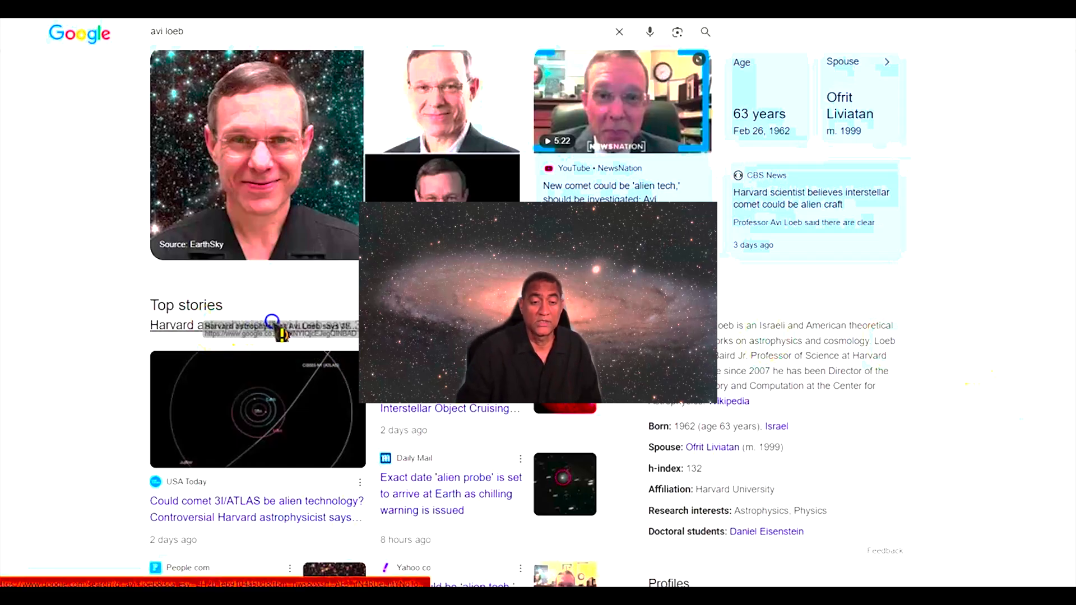
pyautogui.moveTo(227, 343)
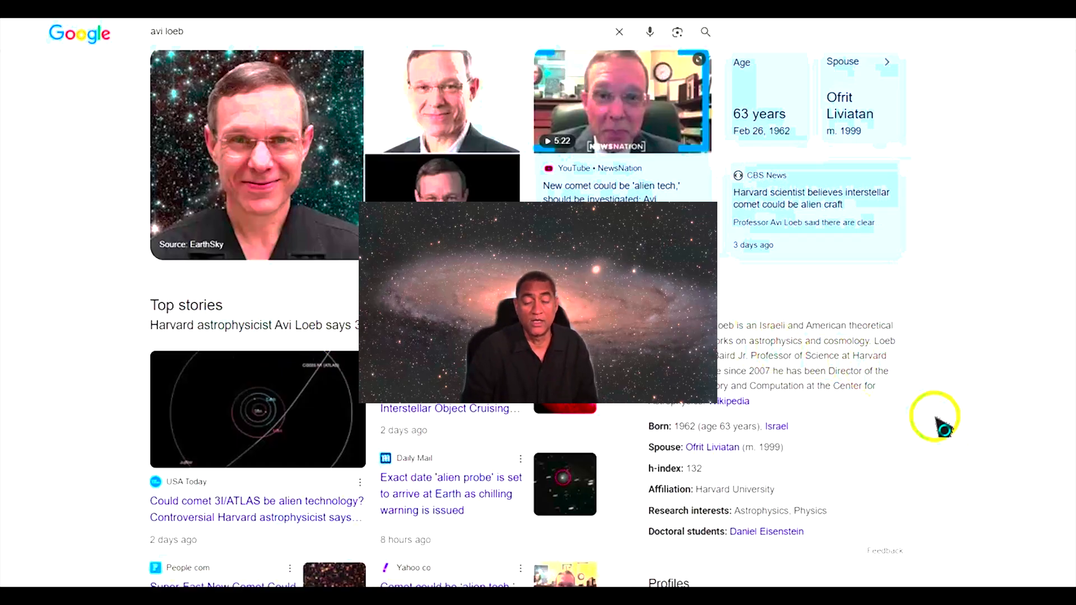
# Scroll the Blink file list down and back up to survey the loaded subframes.
pyautogui.scroll(-3)
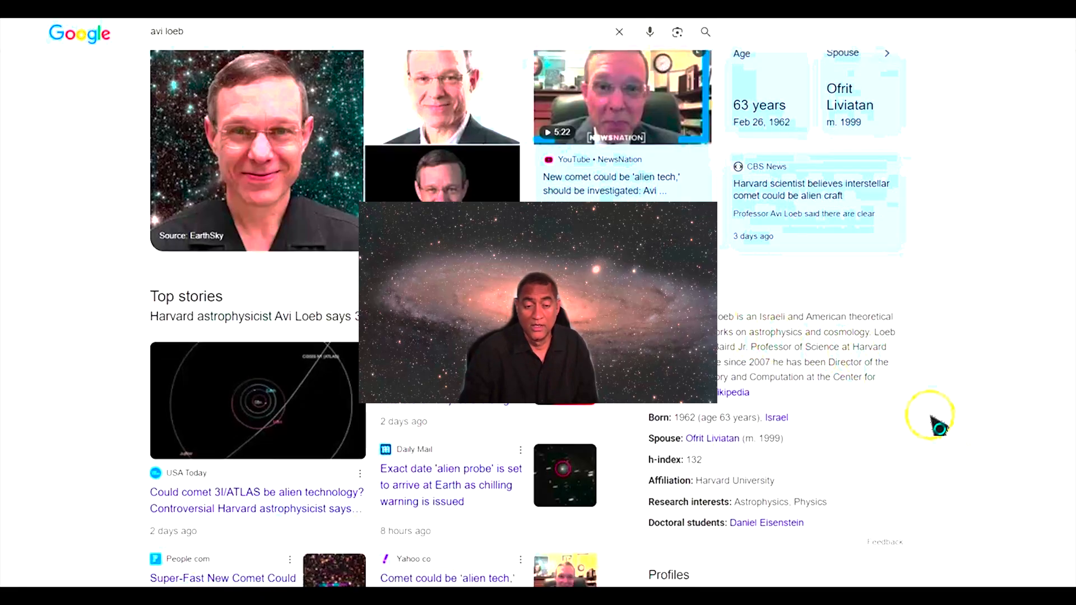
pyautogui.scroll(-3)
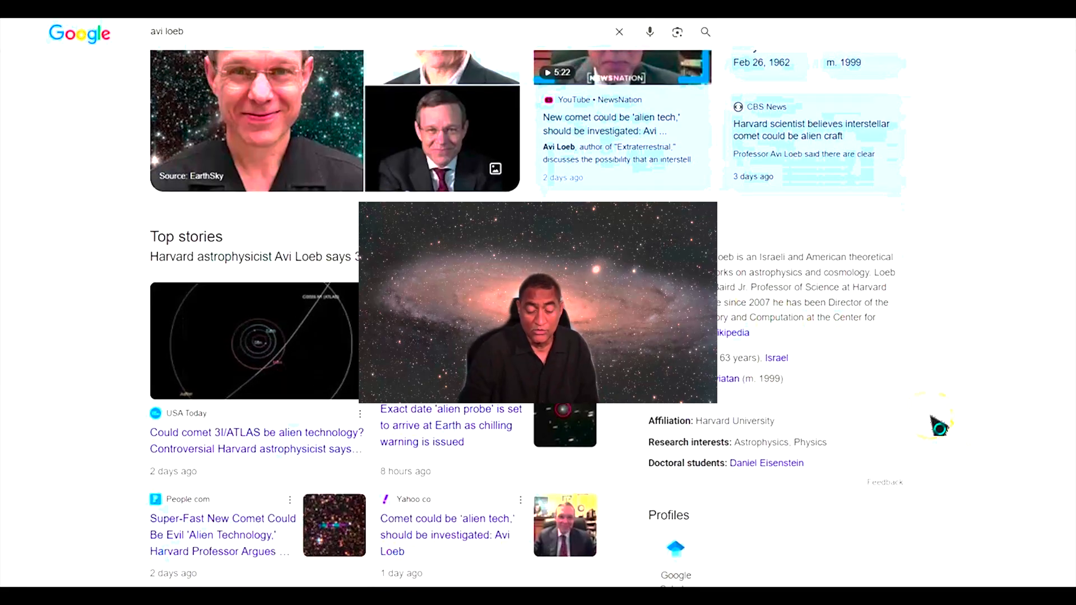
pyautogui.scroll(-3)
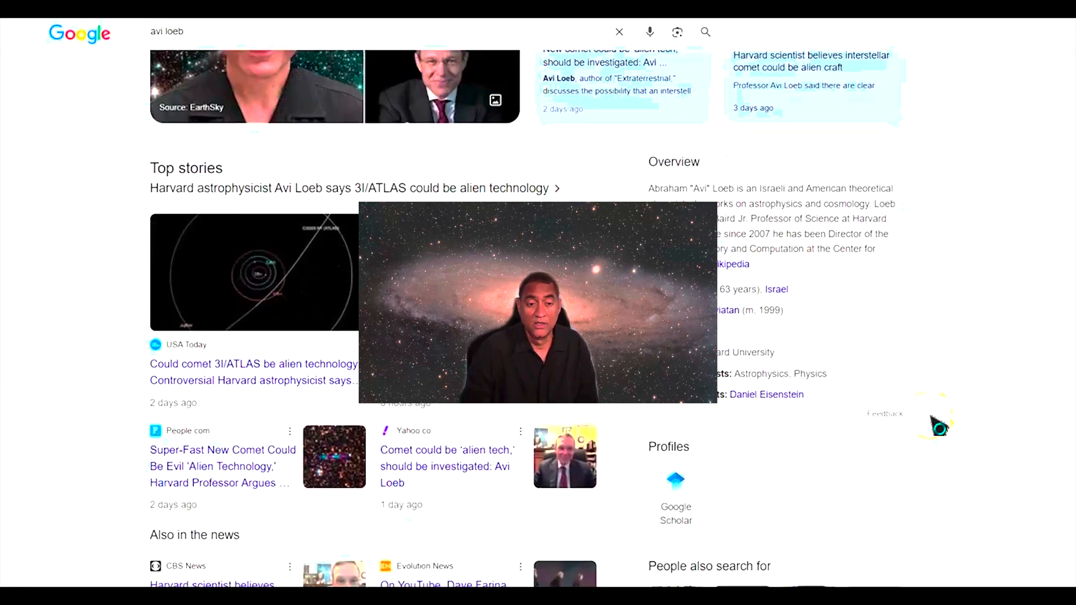
pyautogui.scroll(-3)
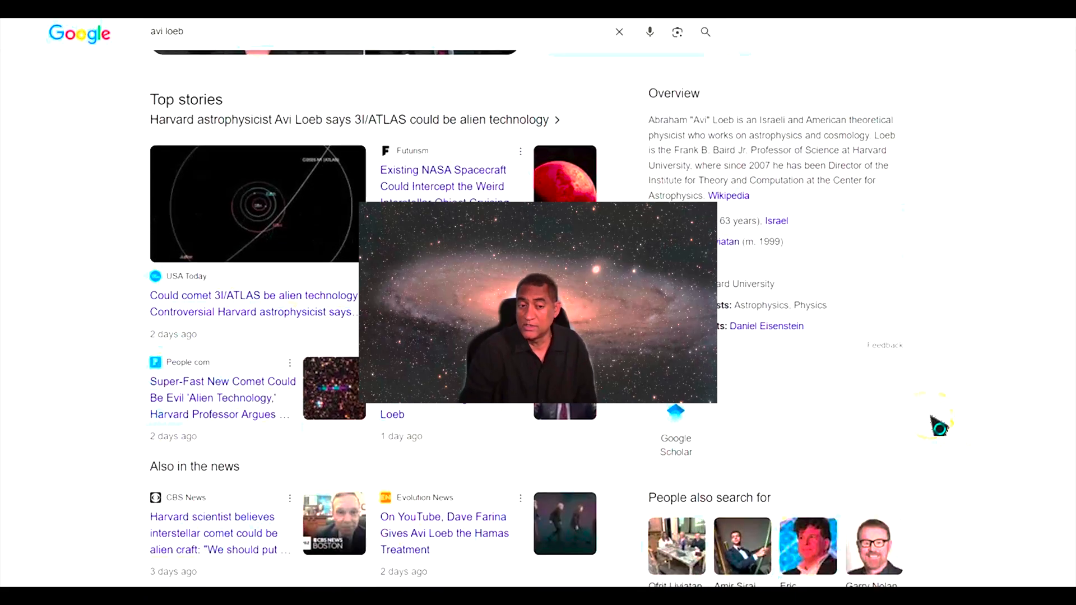
pyautogui.scroll(-3)
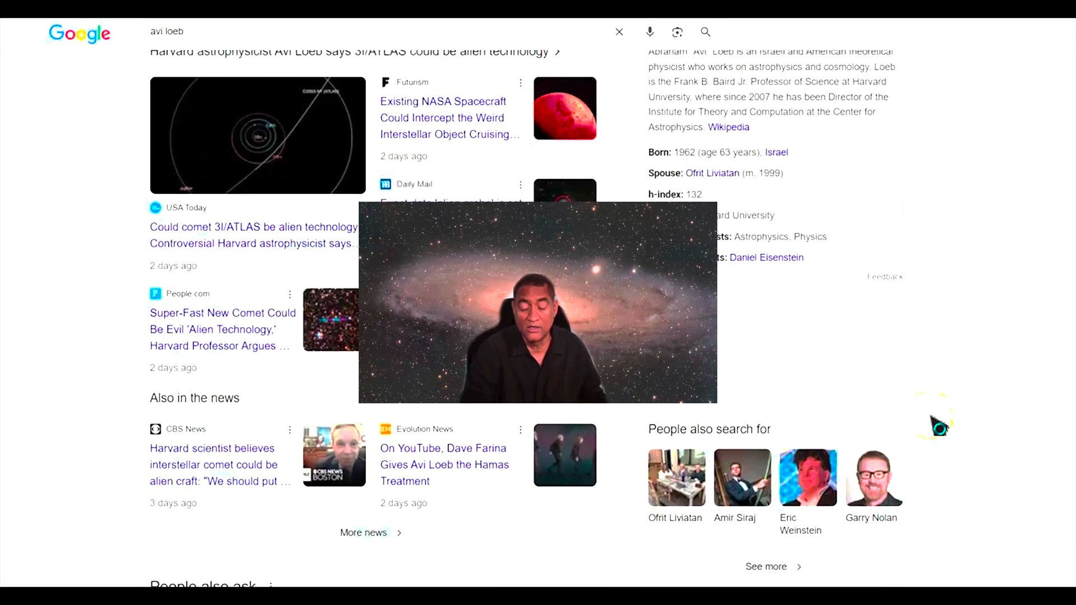
pyautogui.scroll(-3)
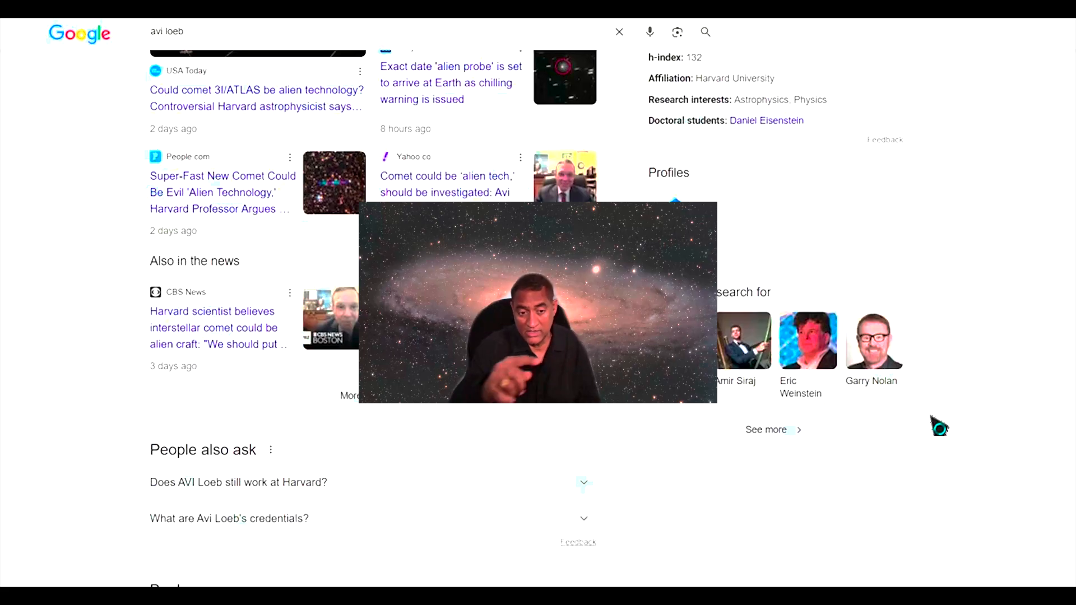
pyautogui.scroll(3)
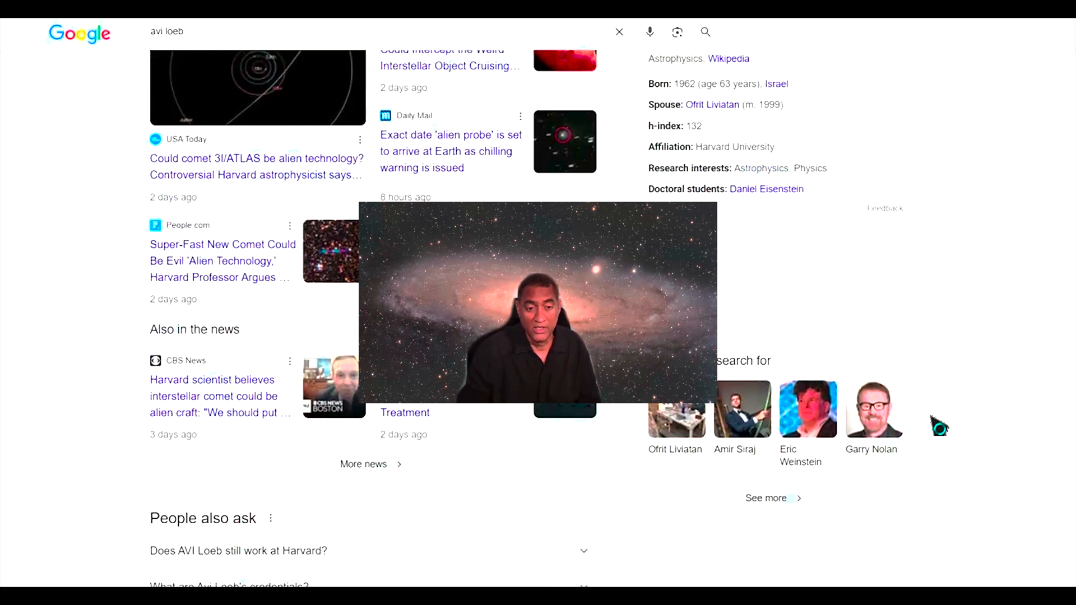
pyautogui.scroll(3)
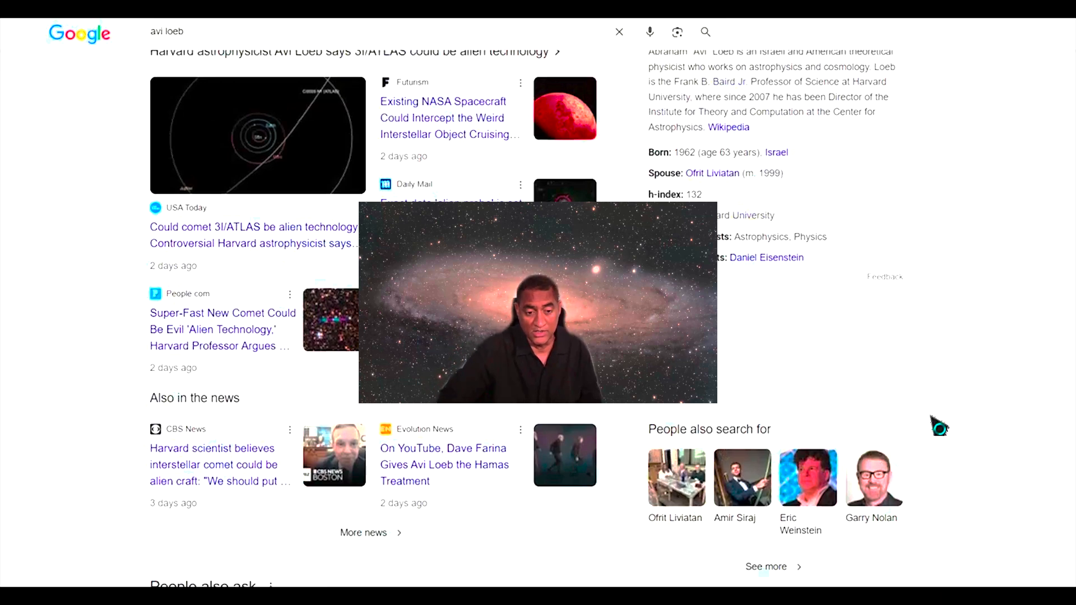
pyautogui.scroll(3)
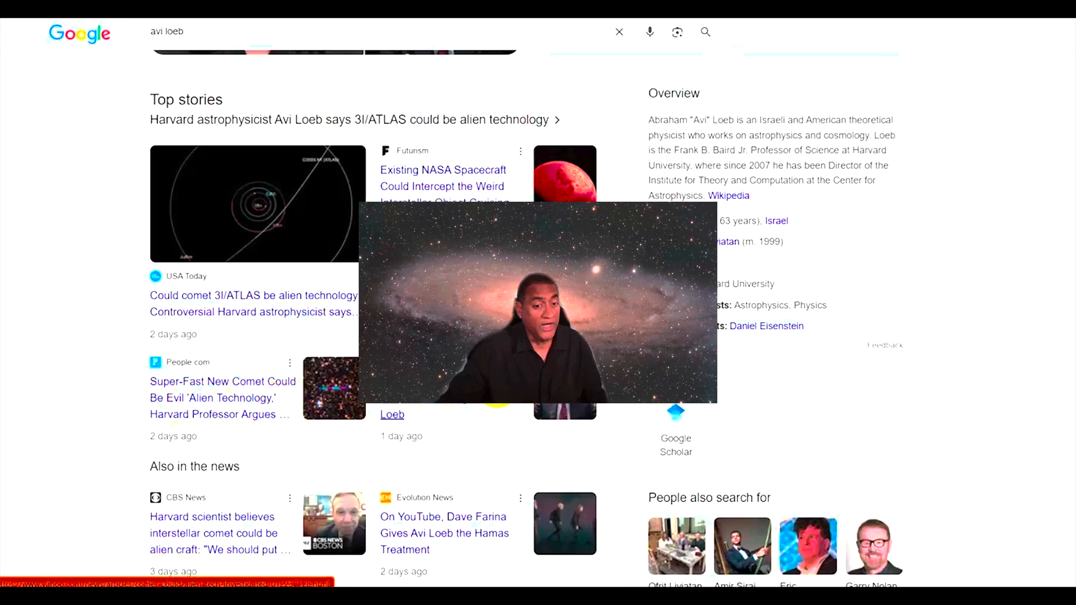
pyautogui.moveTo(491, 417)
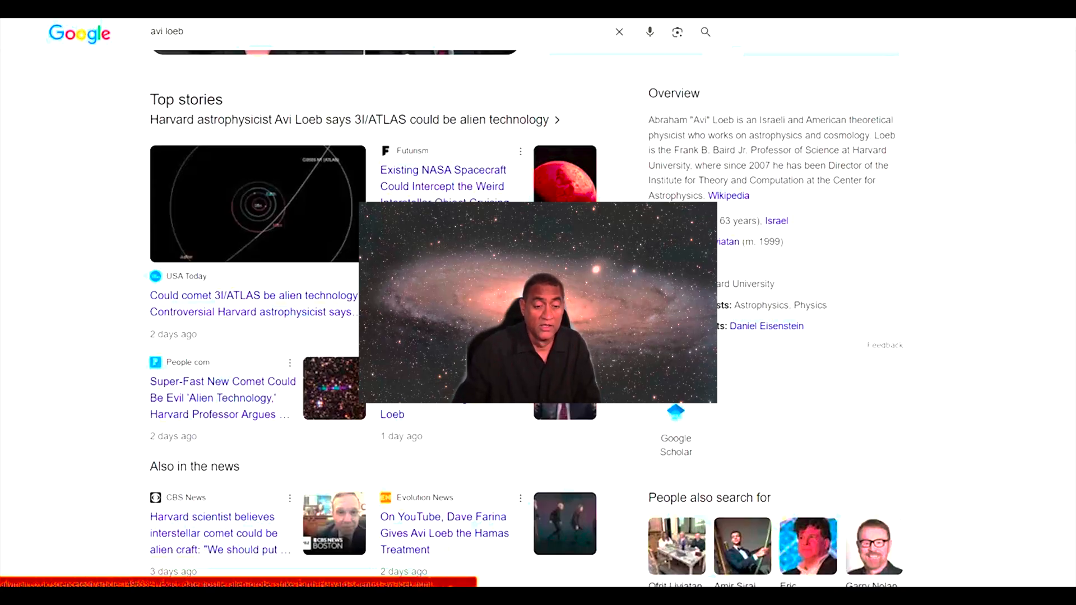
pyautogui.scroll(3)
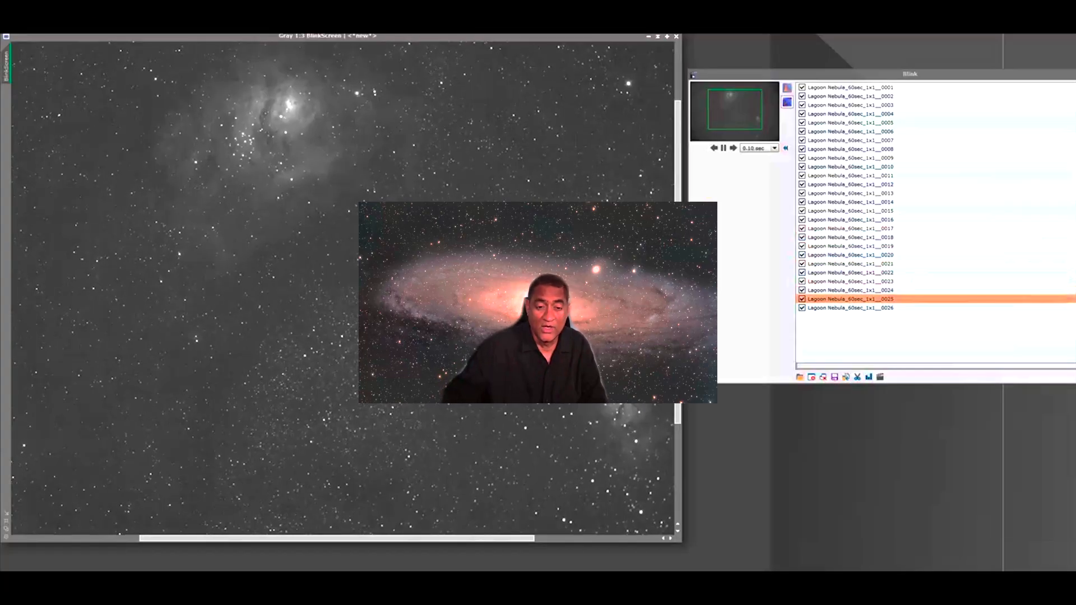
# Display subframes 0023, 0019 and 0005 in turn in the BlinkScreen view.
pyautogui.click(851, 175)
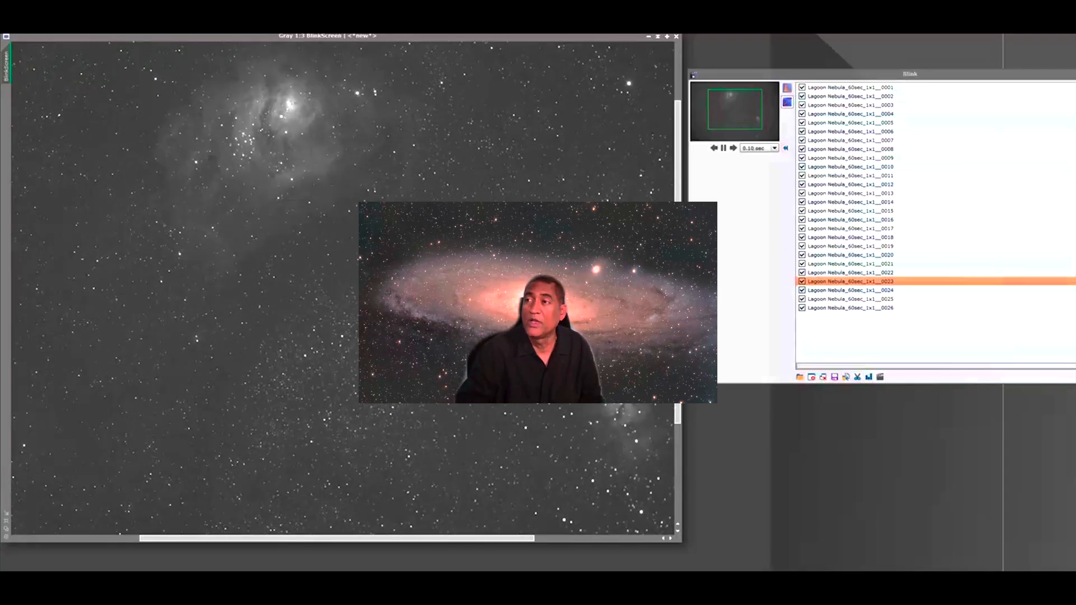
pyautogui.click(851, 158)
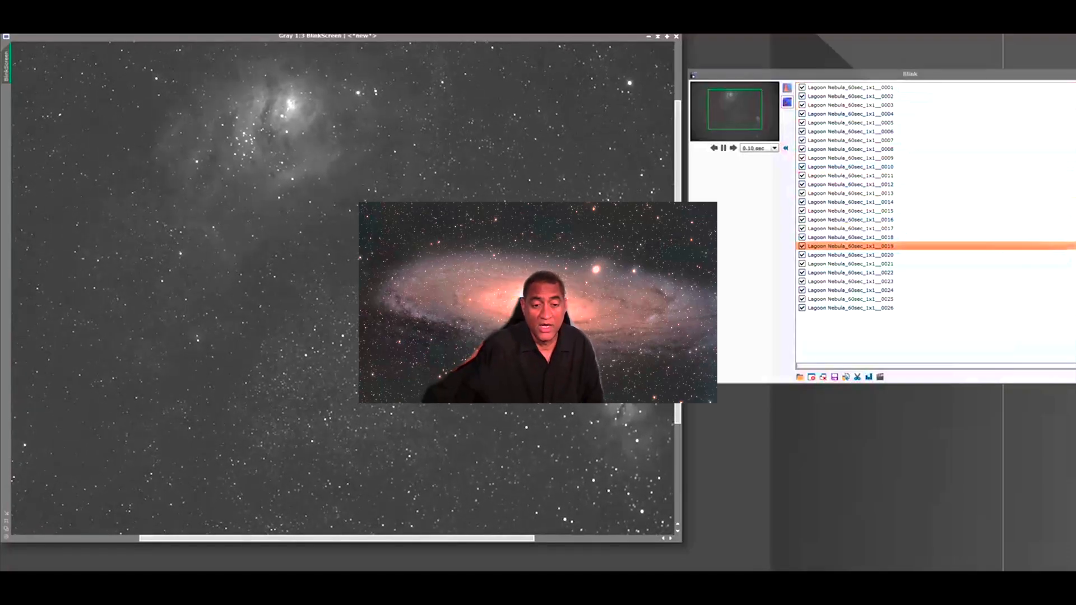
pyautogui.click(851, 123)
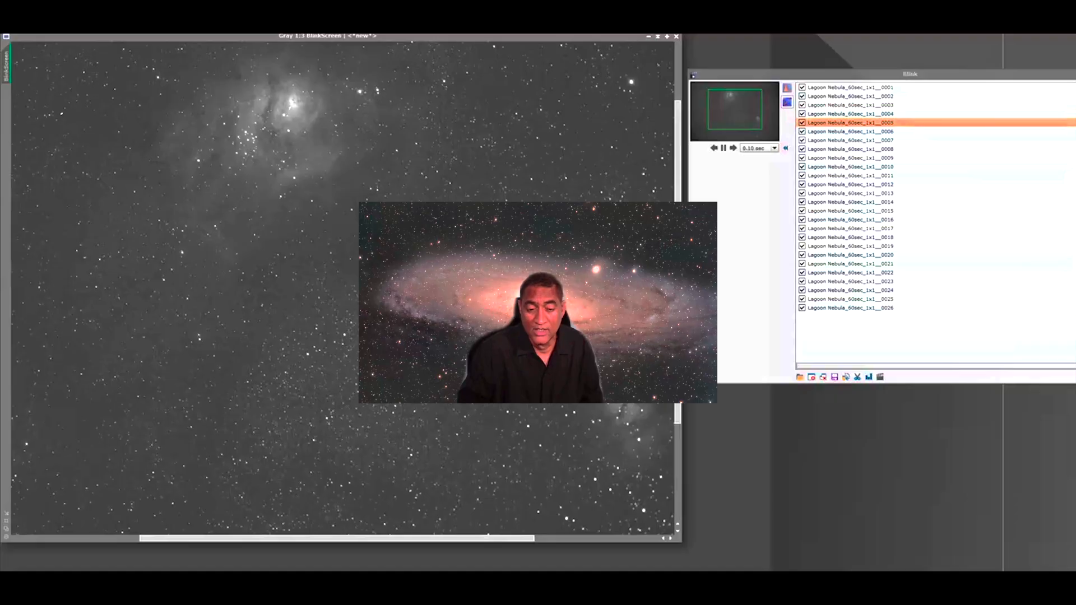